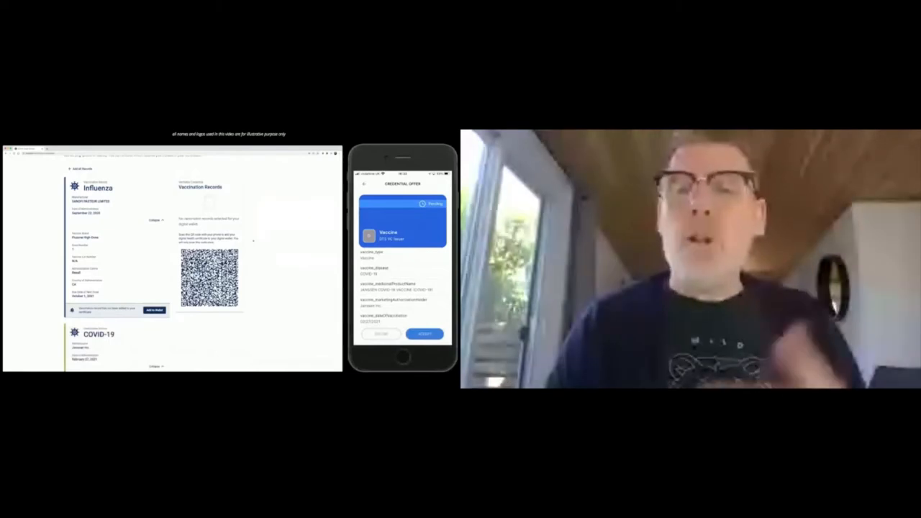
# - Advance the presentation from Current Directions to the 'Links to get involved' slide
pyautogui.click(425, 333)
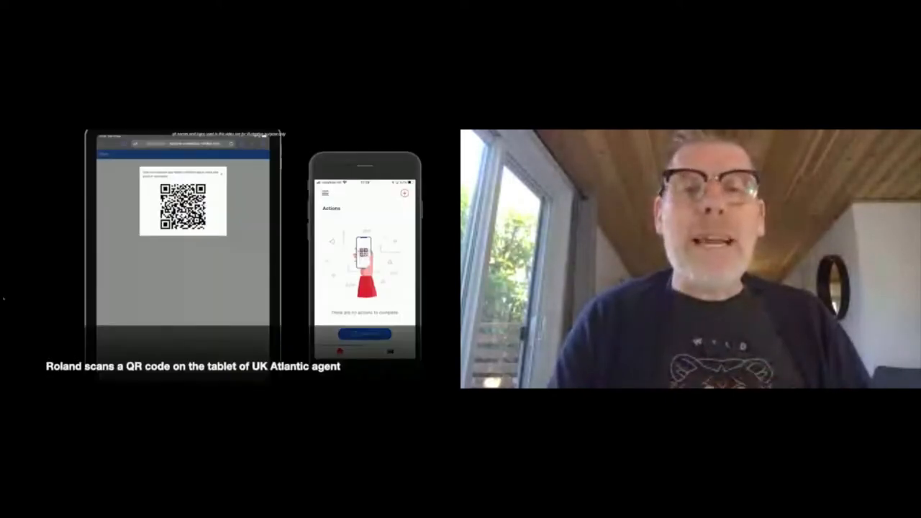
pyautogui.click(364, 333)
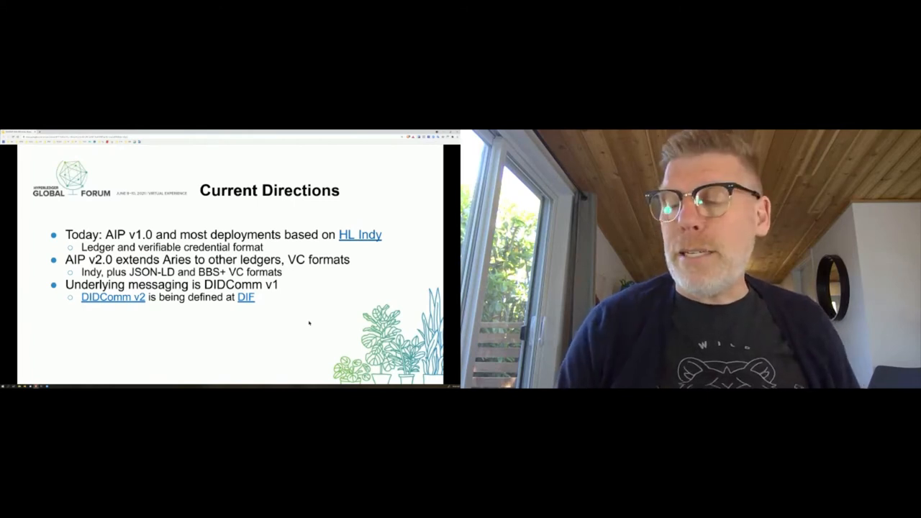
pyautogui.press('Right')
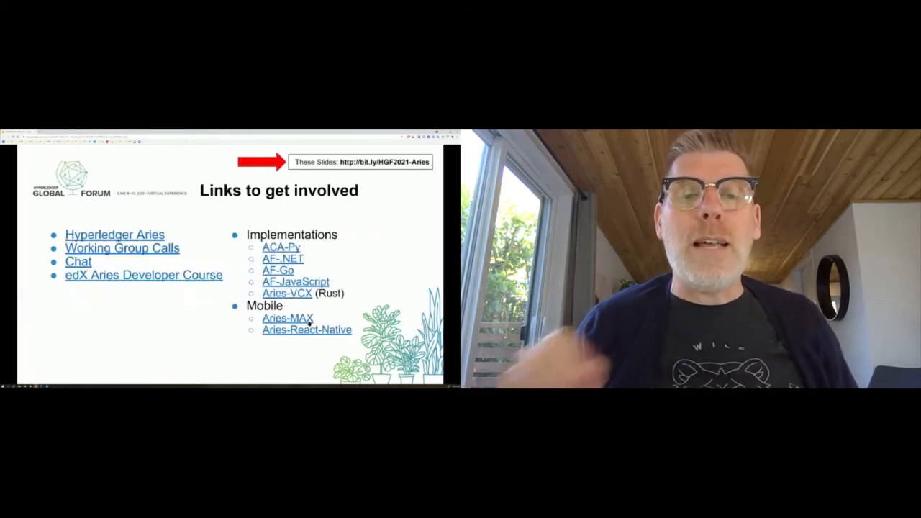